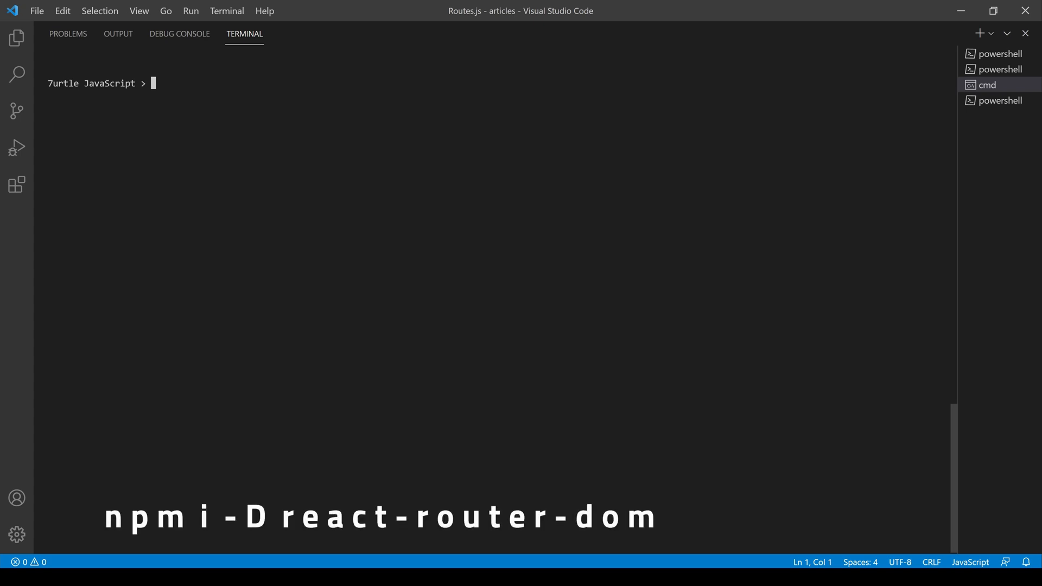
type("np")
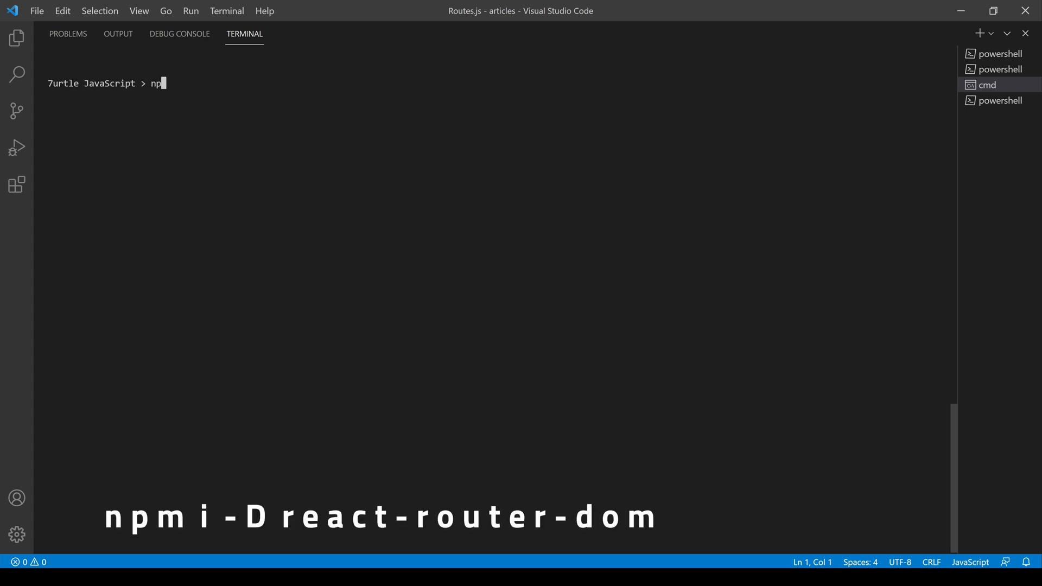
key("Enter")
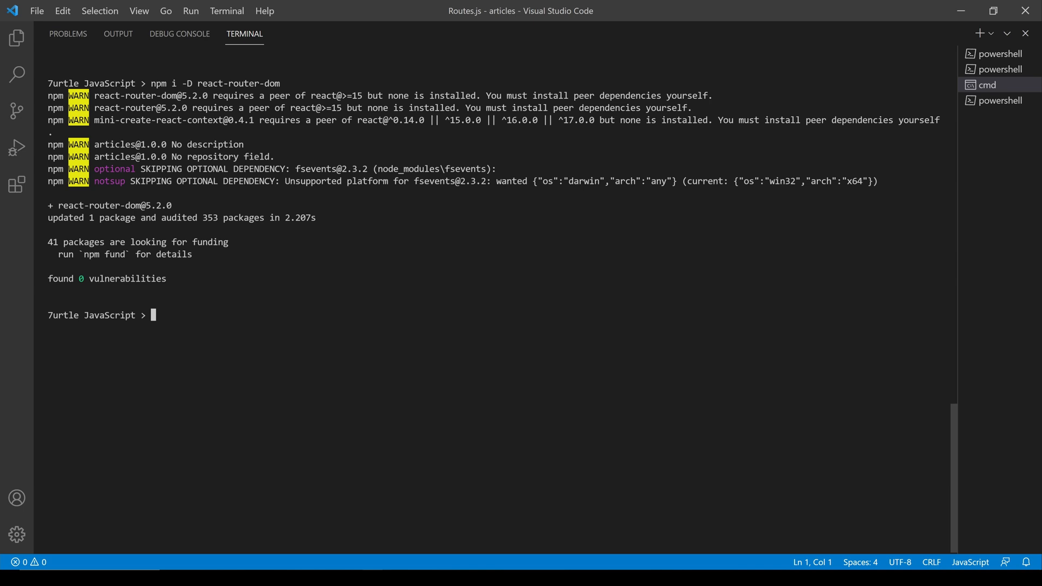
type("npm i -D @7urtle/lambda")
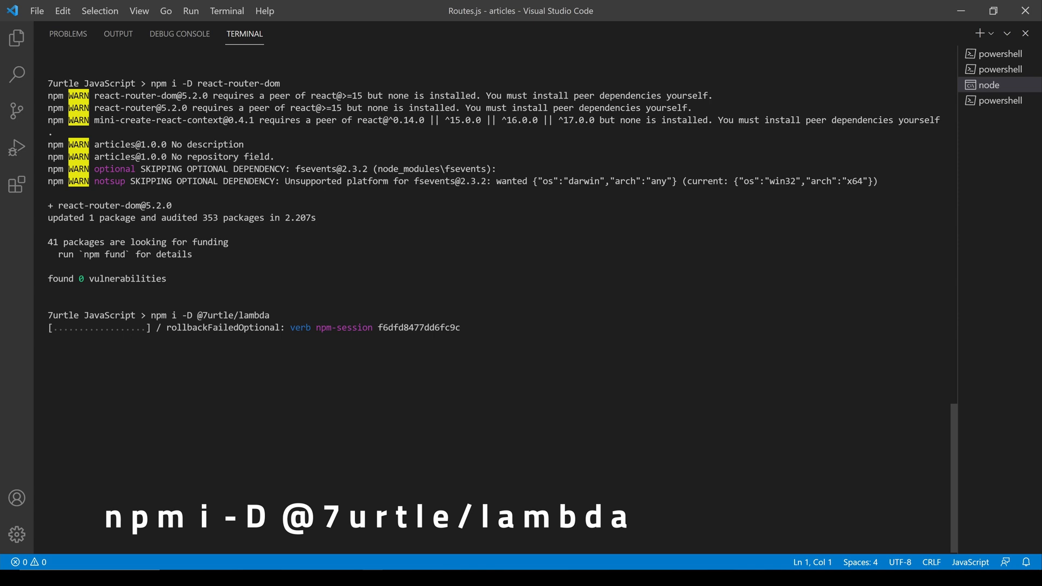
key("Enter")
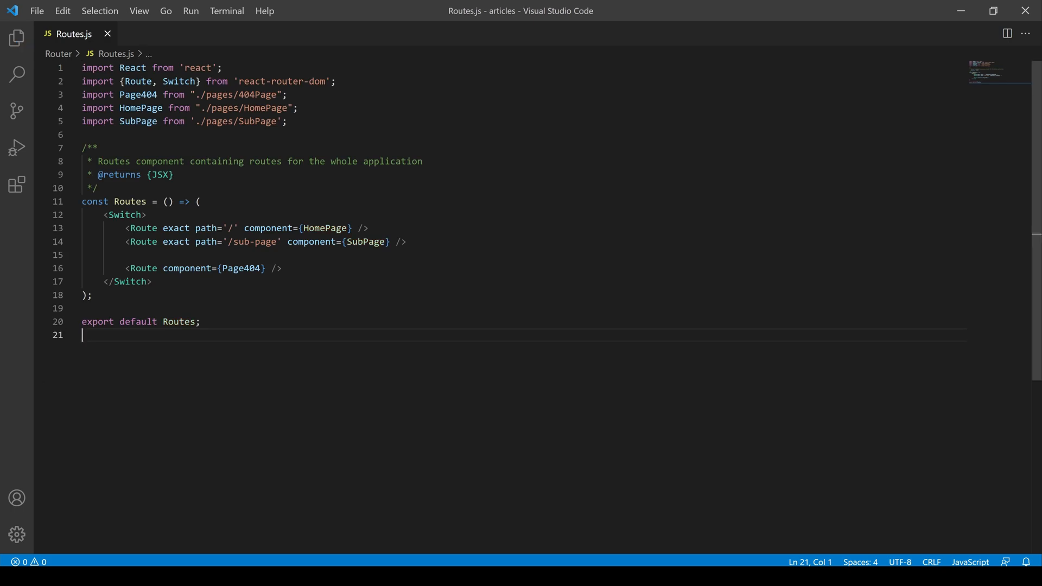
double_click(143, 227)
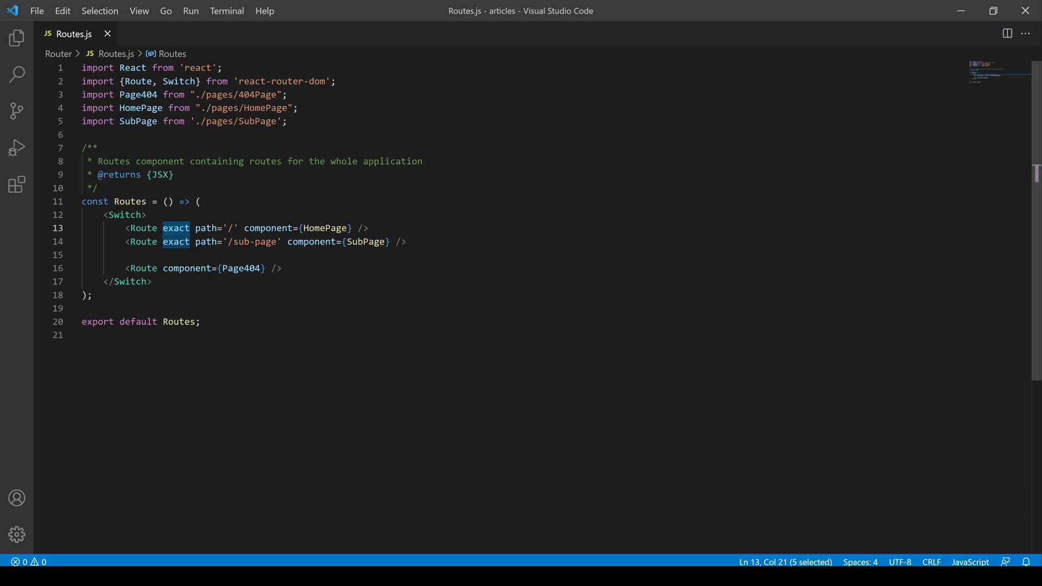
double_click(206, 228)
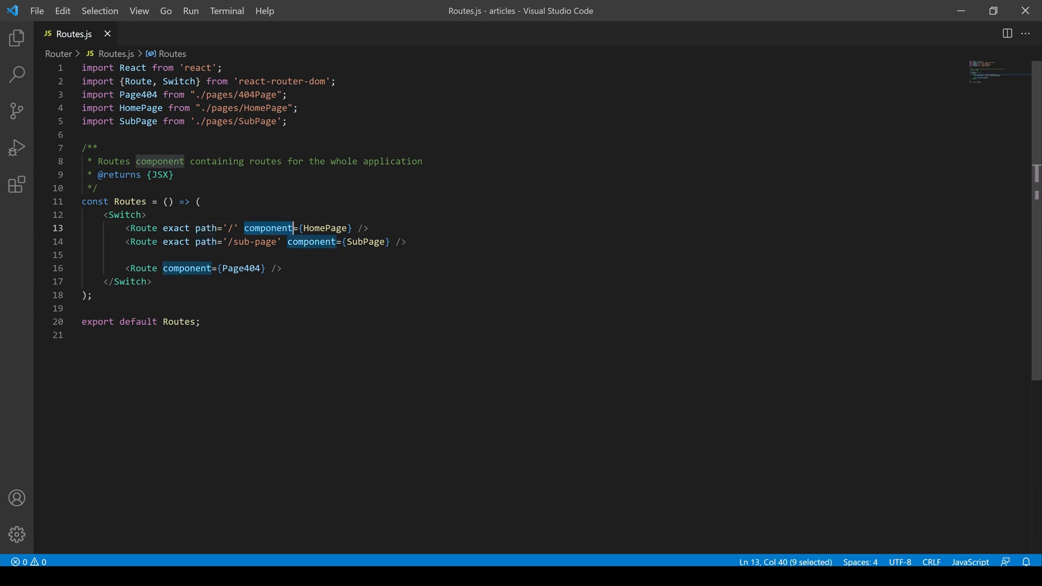
double_click(144, 268)
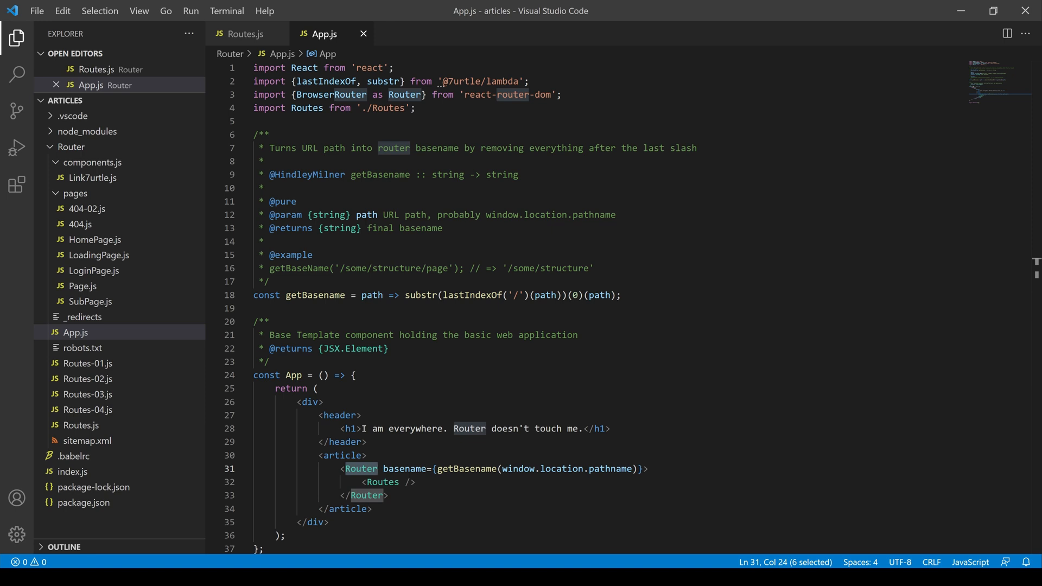
Inspect the Router's basename attribute on line 31 of App.js, then bring up HomePage.js.
left_click(405, 469)
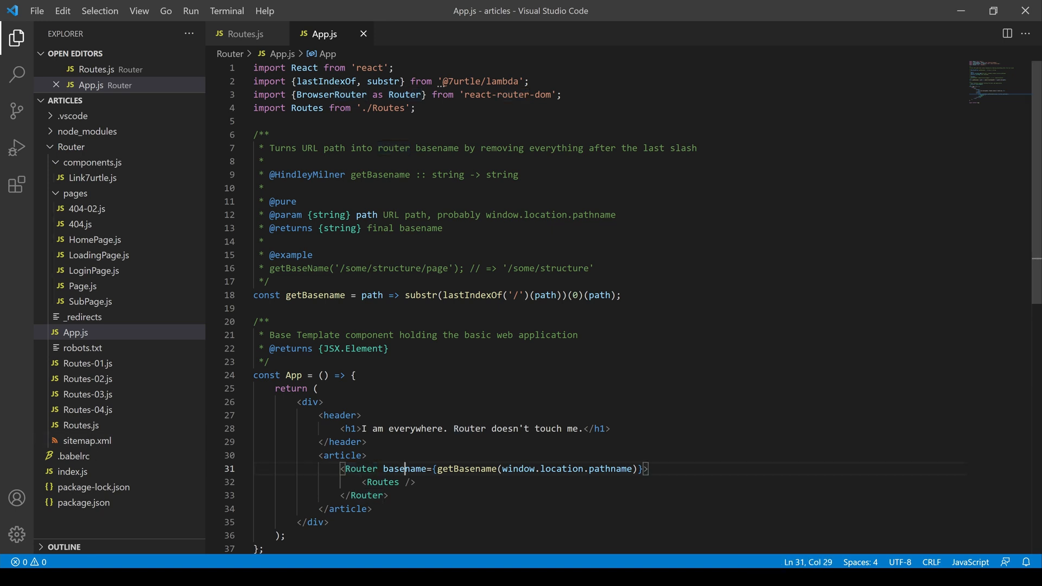
double_click(405, 468)
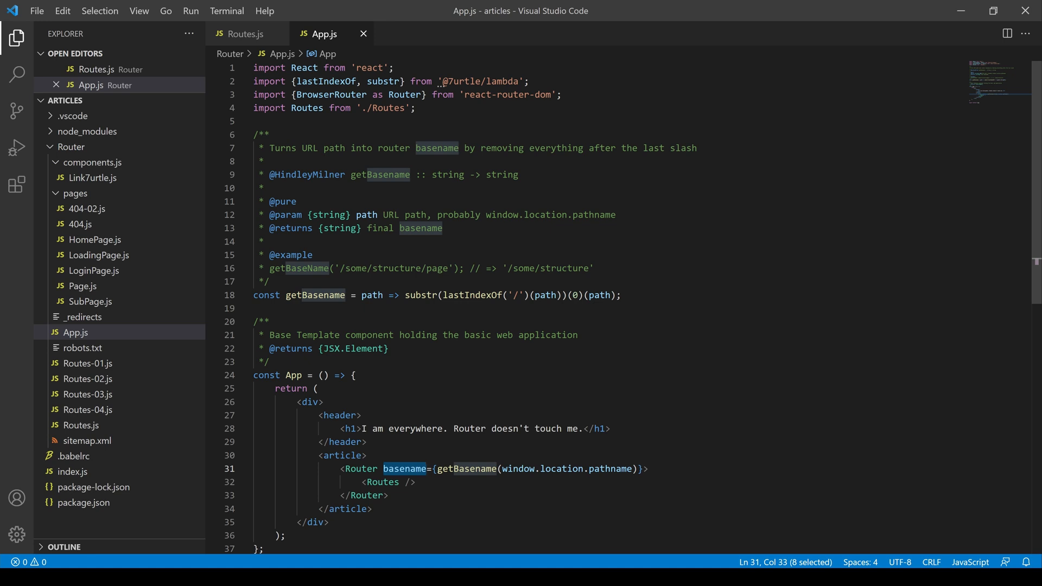
double_click(314, 295)
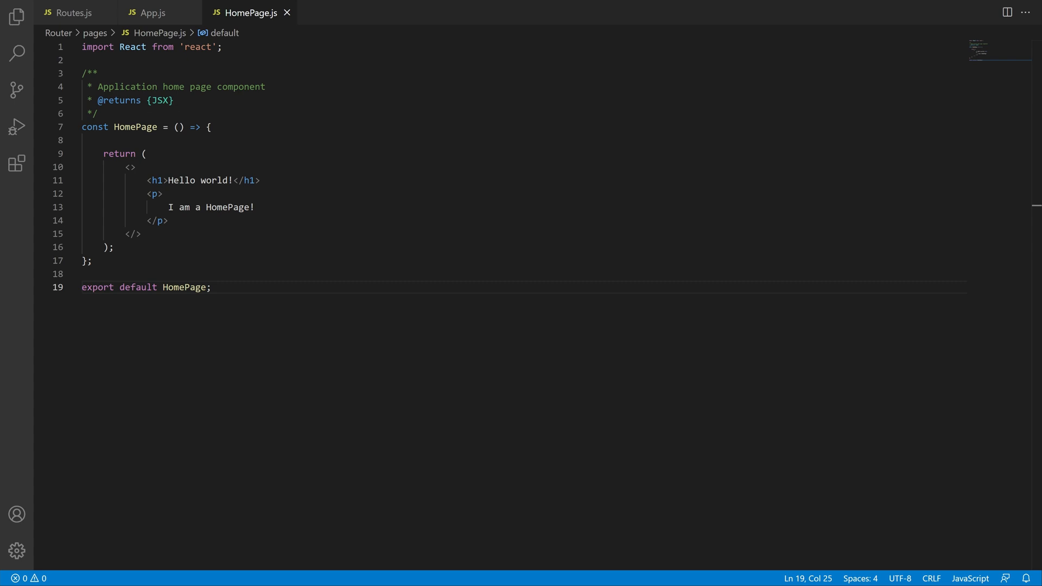
Review the HomePage component and return to the HomePage route line in Routes.js.
left_click(71, 11)
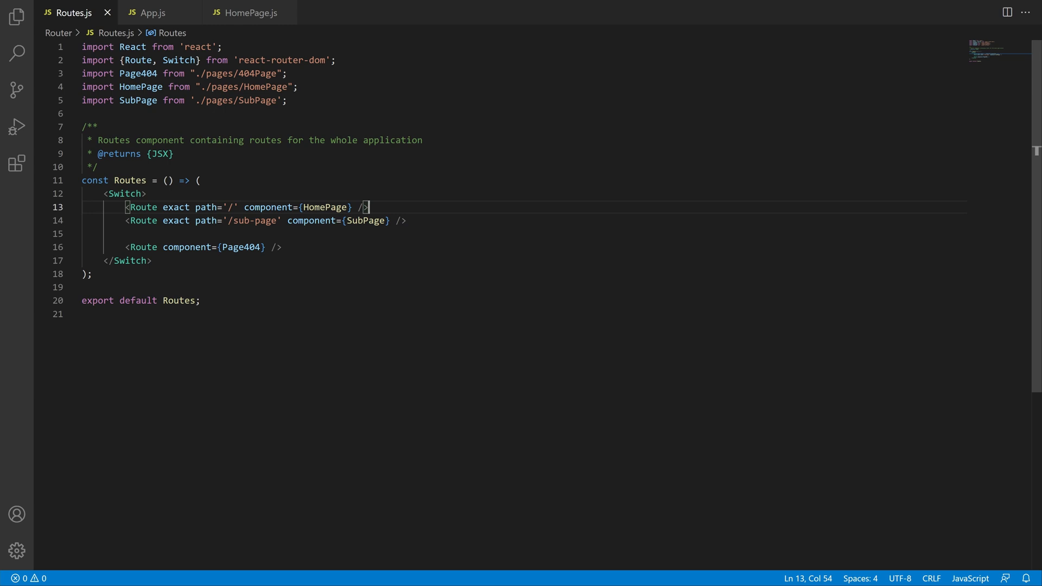
left_click(152, 34)
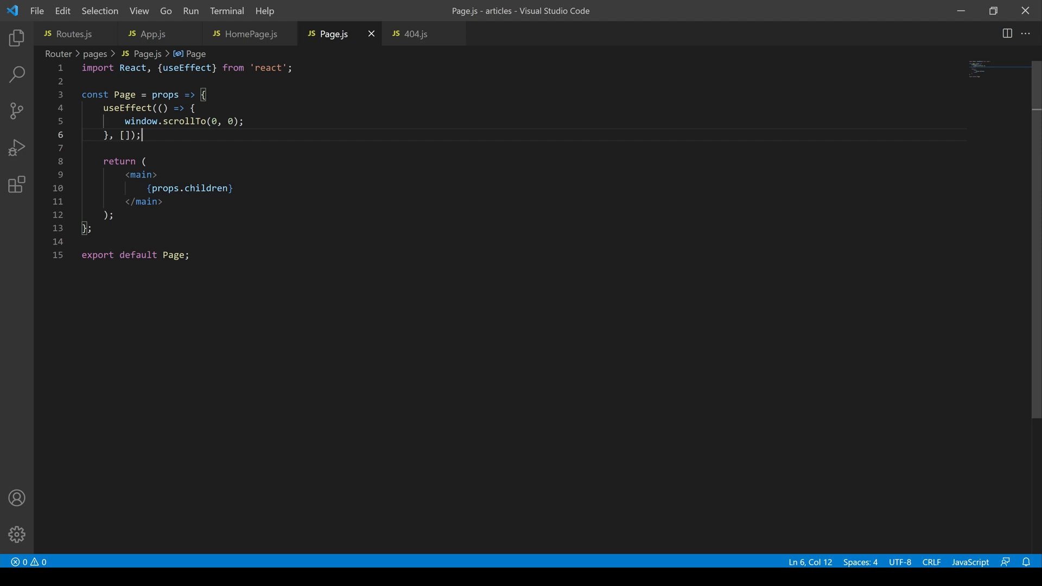
Inspect the Page.js return statement wrapping children in main.
left_click(129, 175)
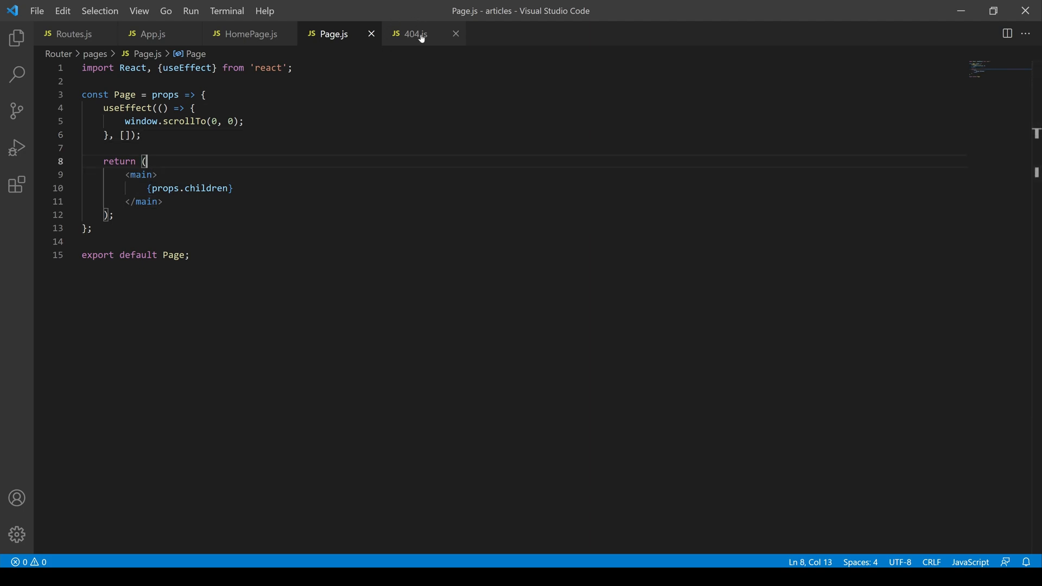
Review the 404 not-found page with its Go Home link, then return to Routes.js.
left_click(415, 33)
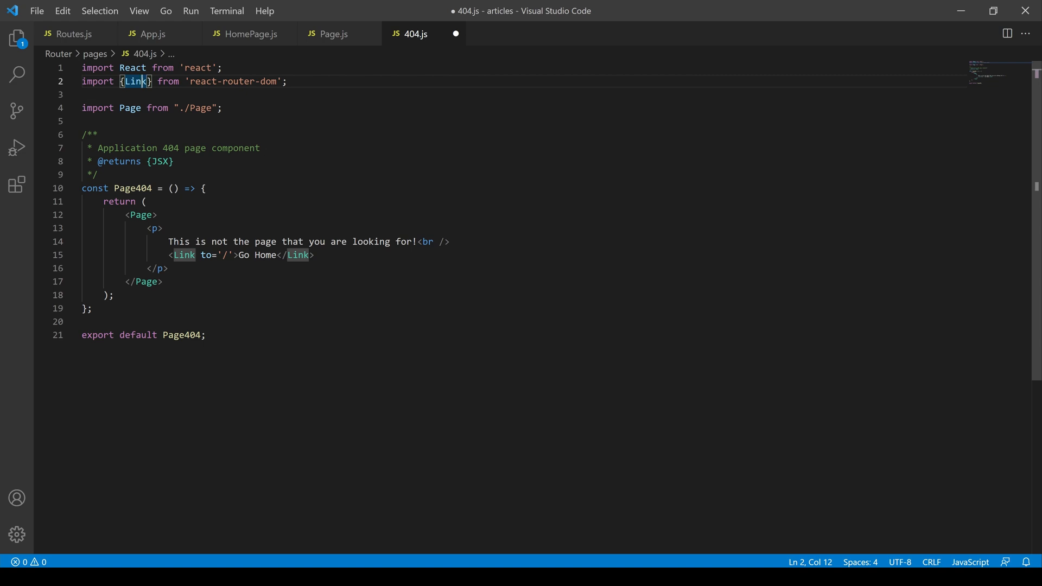
left_click(70, 34)
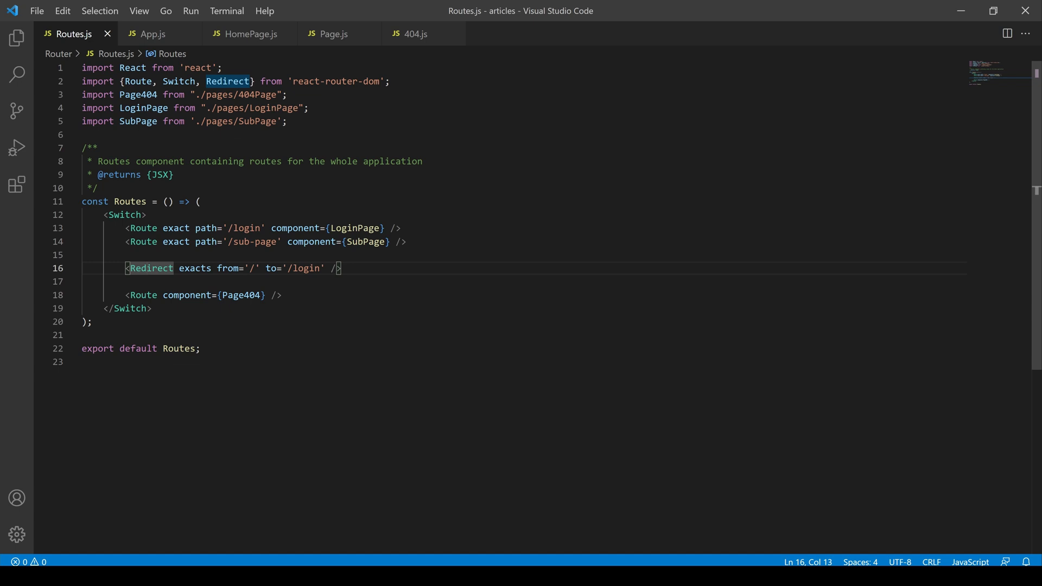
Review Routes.js serving LoginPage at /login with a Redirect from the root path.
left_click(163, 34)
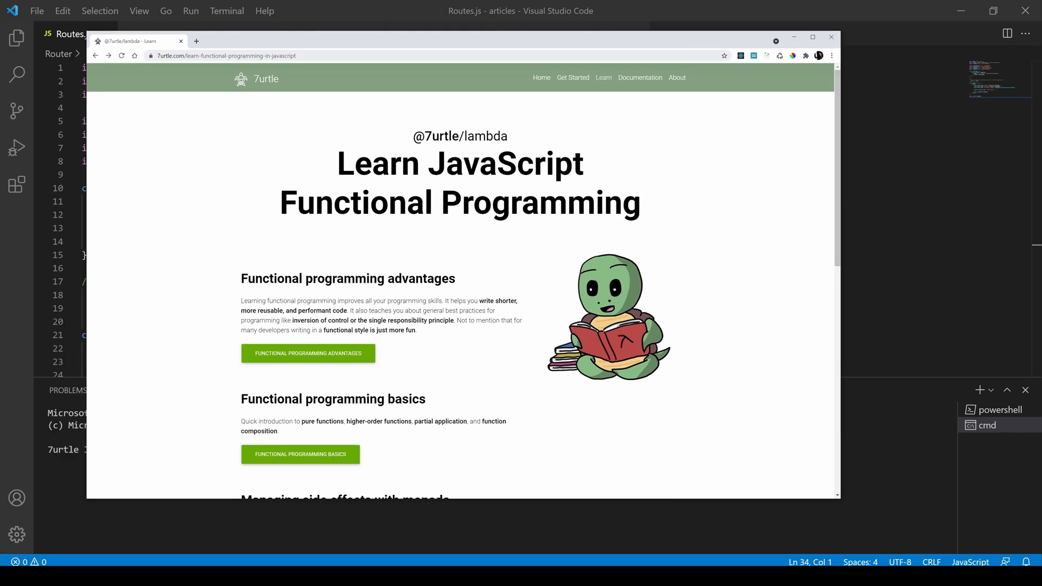
mouse_move(315, 355)
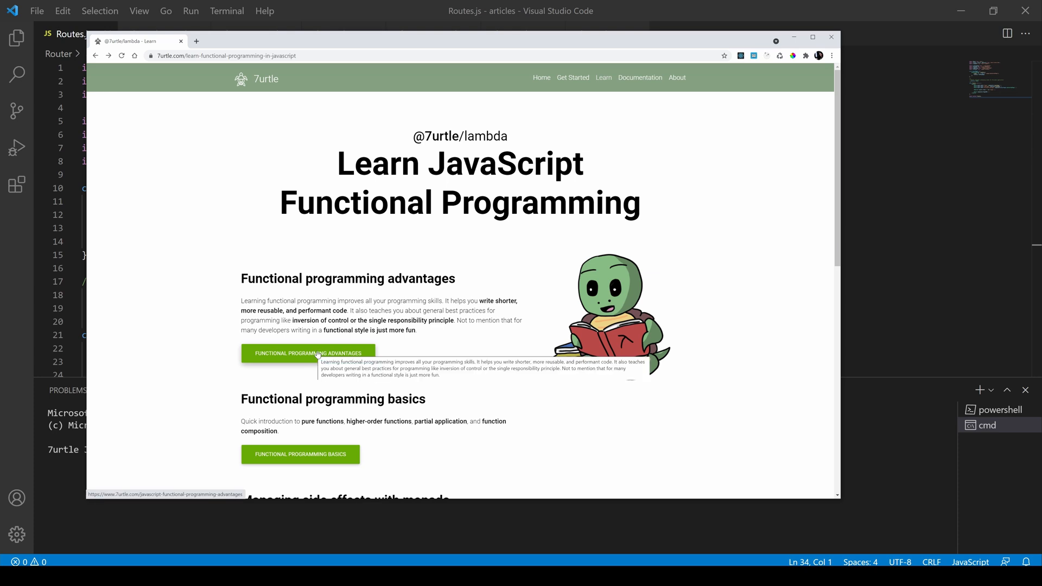
Load the functional programming advantages article from the 7urtle Learn page.
left_click(308, 354)
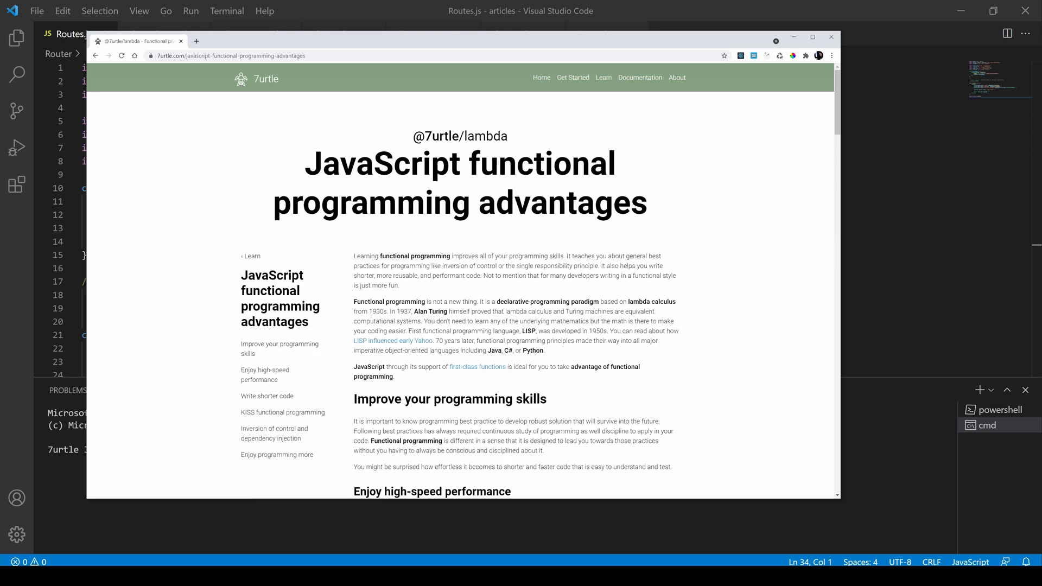
mouse_move(264, 190)
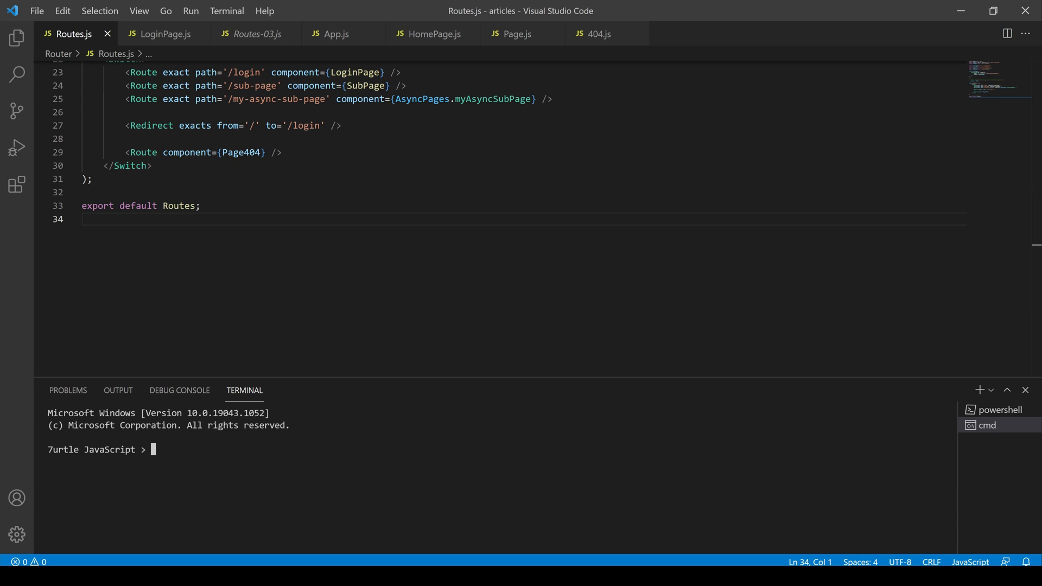
Install react-loadable and review the AsyncPages myAsyncSubPage loadable entry in Routes.js.
type("n")
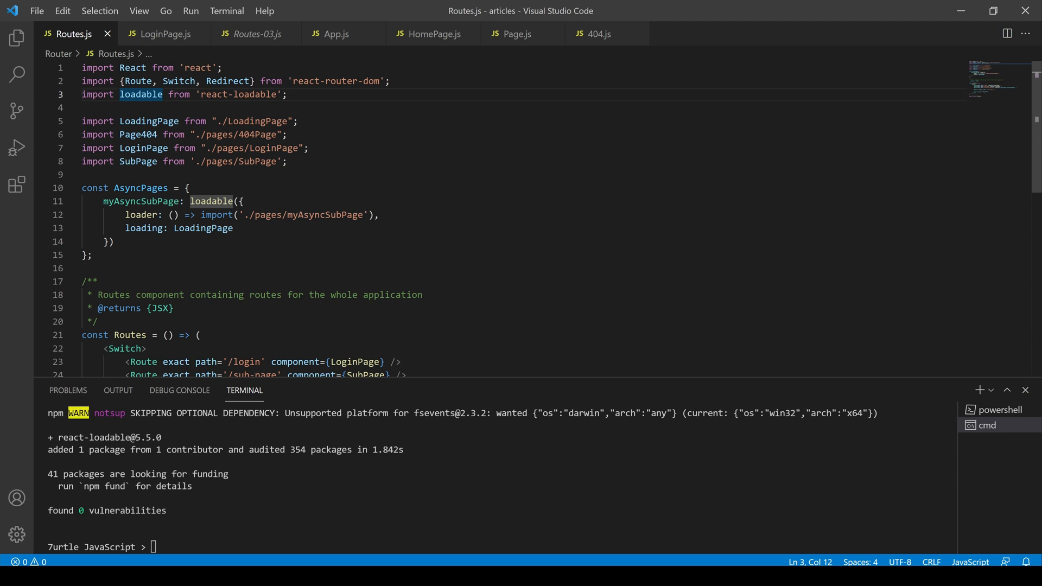
left_click(93, 254)
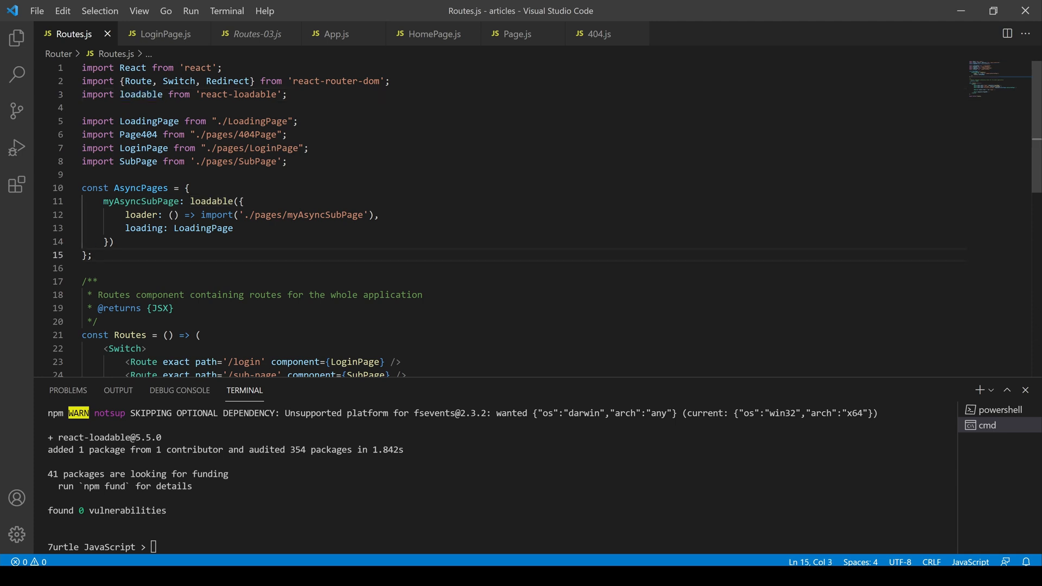
left_click(141, 202)
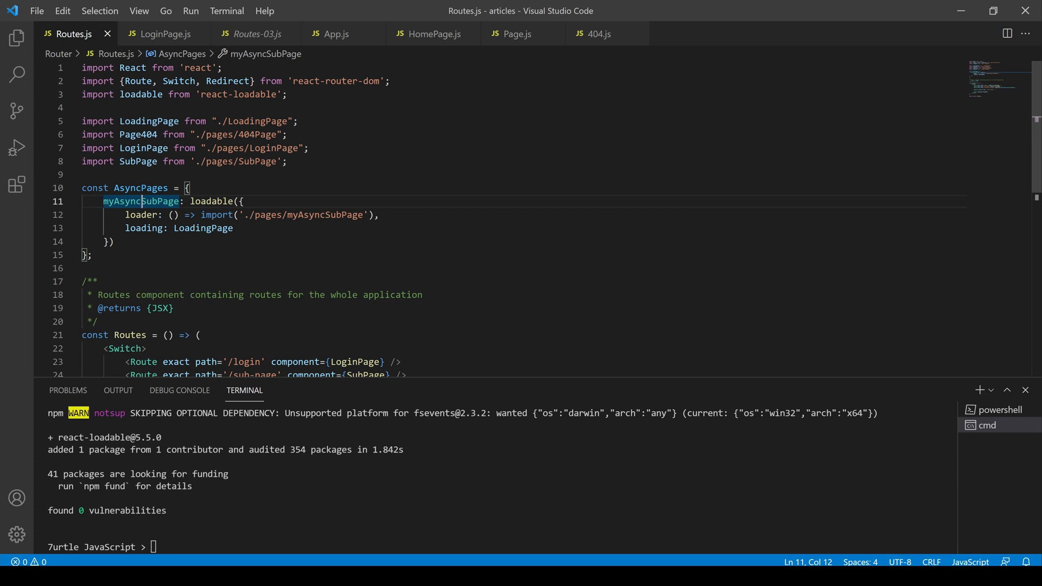
scroll("down", 3)
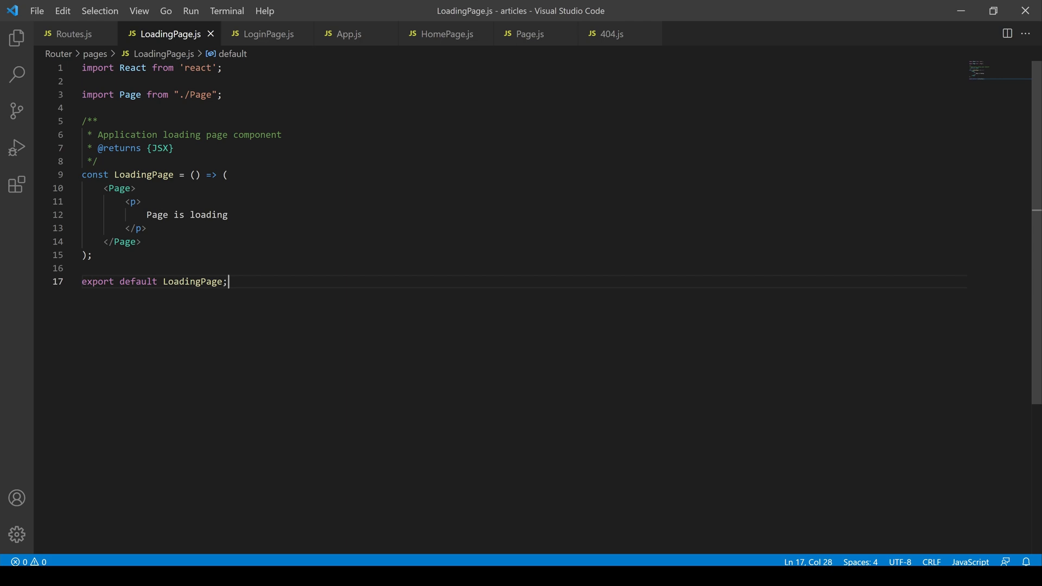
Show the Routes.js version exporting the siteMap object for Home and Sub Page.
left_click(70, 33)
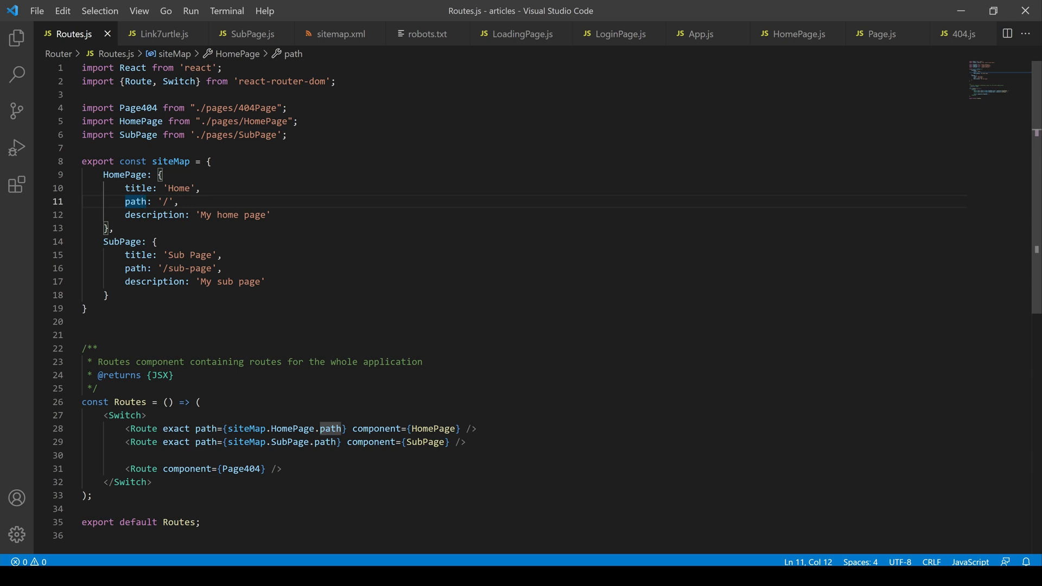
Trace the siteMap HomePage path into the route, review SubPage using Link7urtle, then bring up sitemap.xml.
double_click(169, 160)
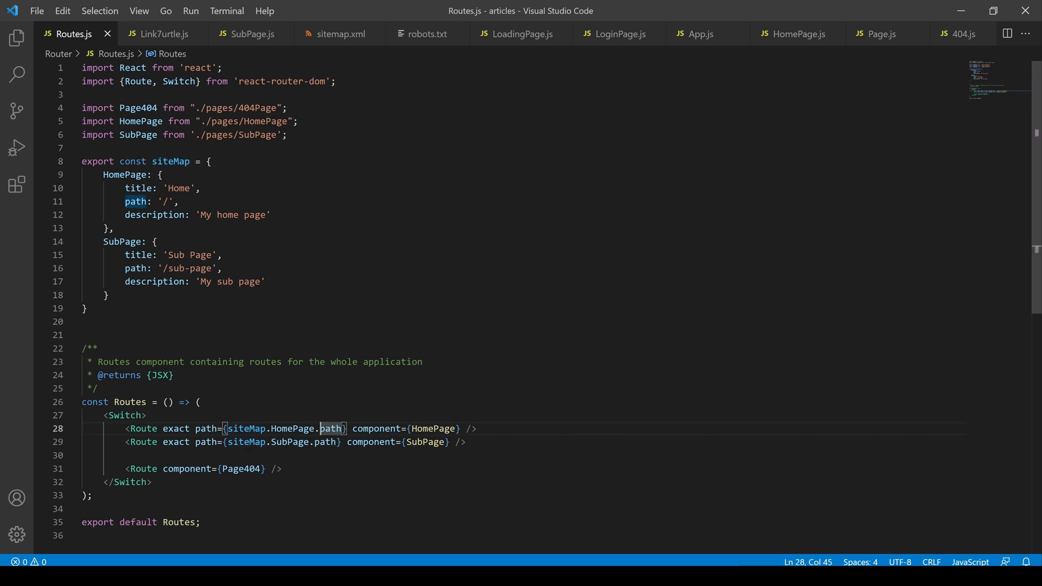
left_click(160, 33)
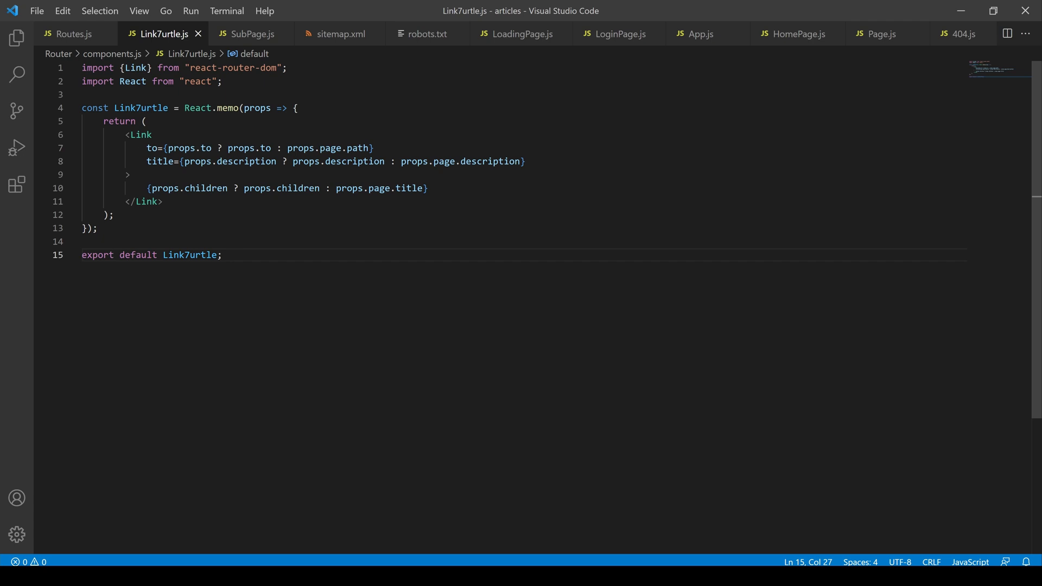
left_click(251, 34)
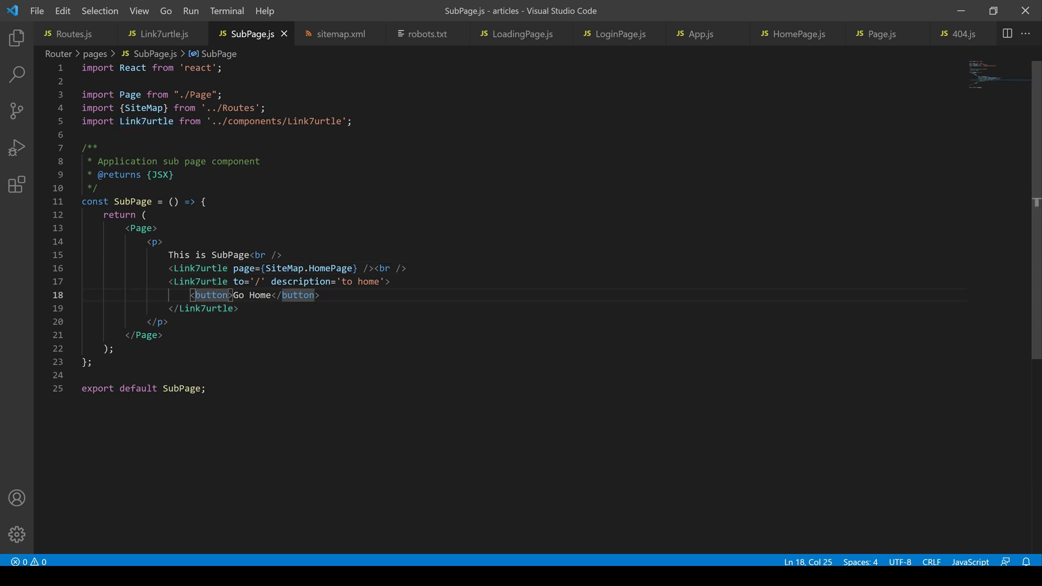
left_click(339, 34)
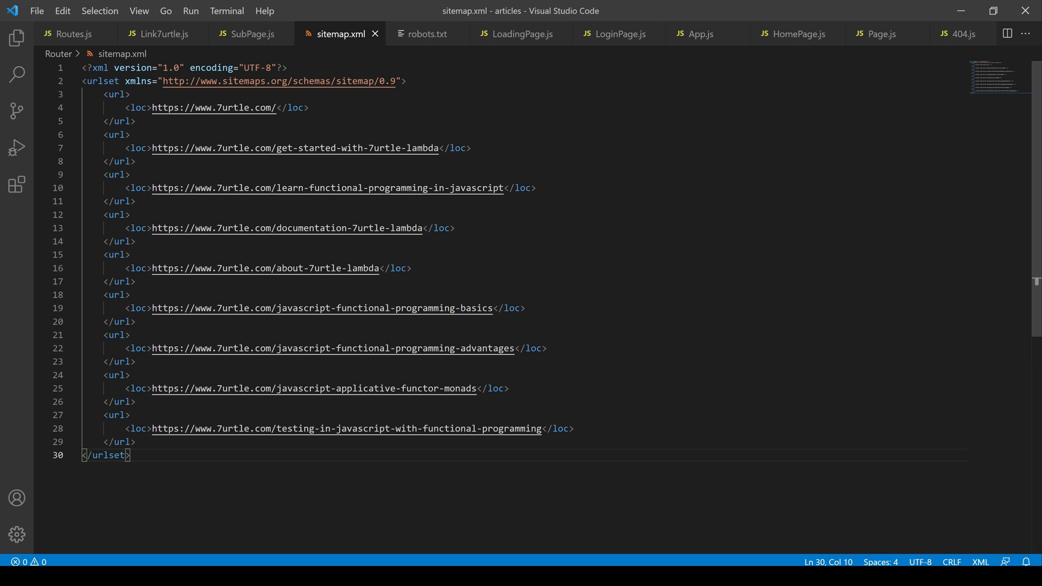
Review the get-started URL in sitemap.xml, then view robots.txt allowing all agents and listing the 7urtle.com sitemap.
left_click(156, 148)
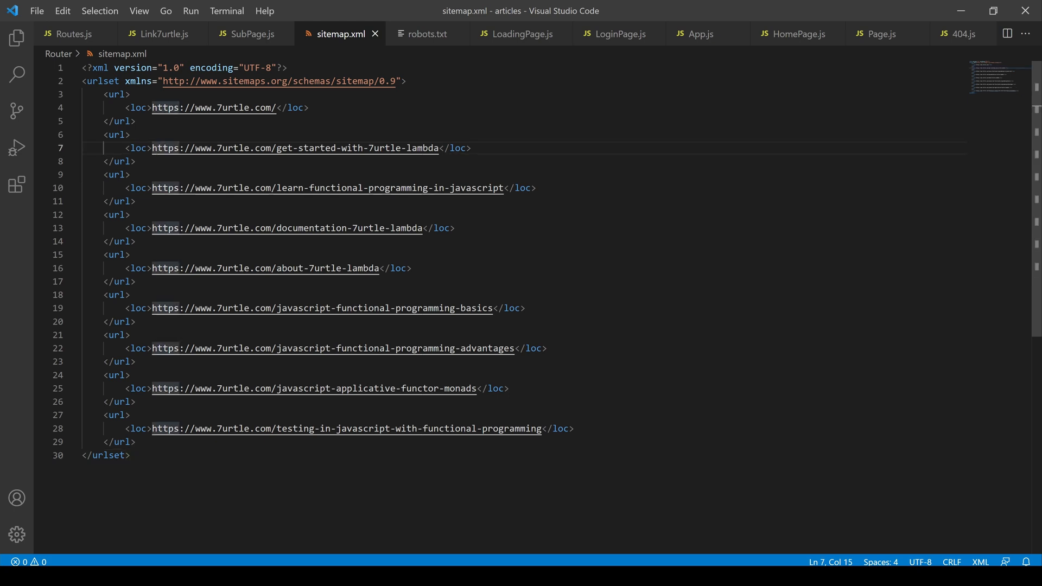
left_click(428, 34)
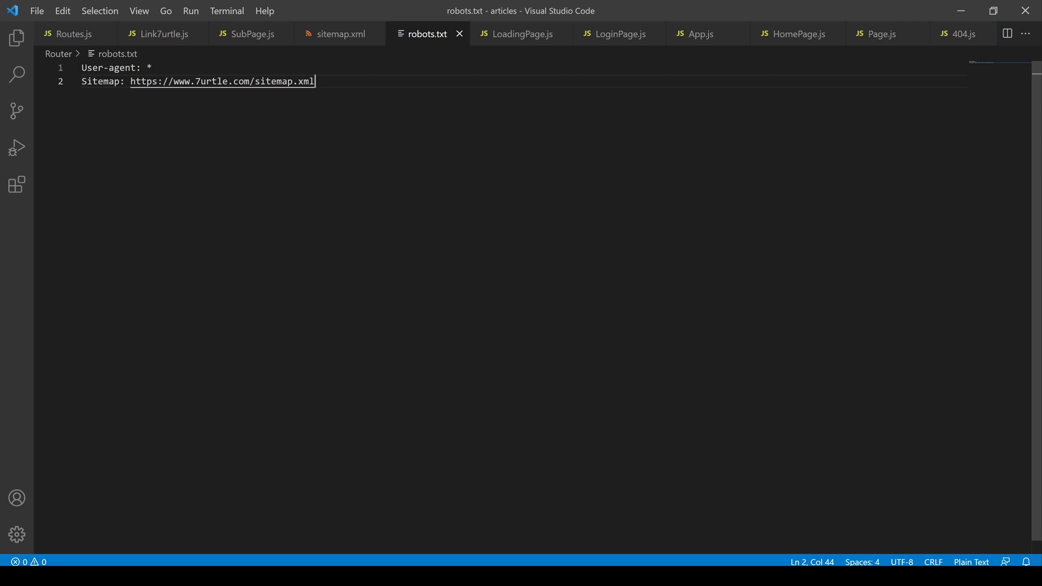
mouse_move(219, 82)
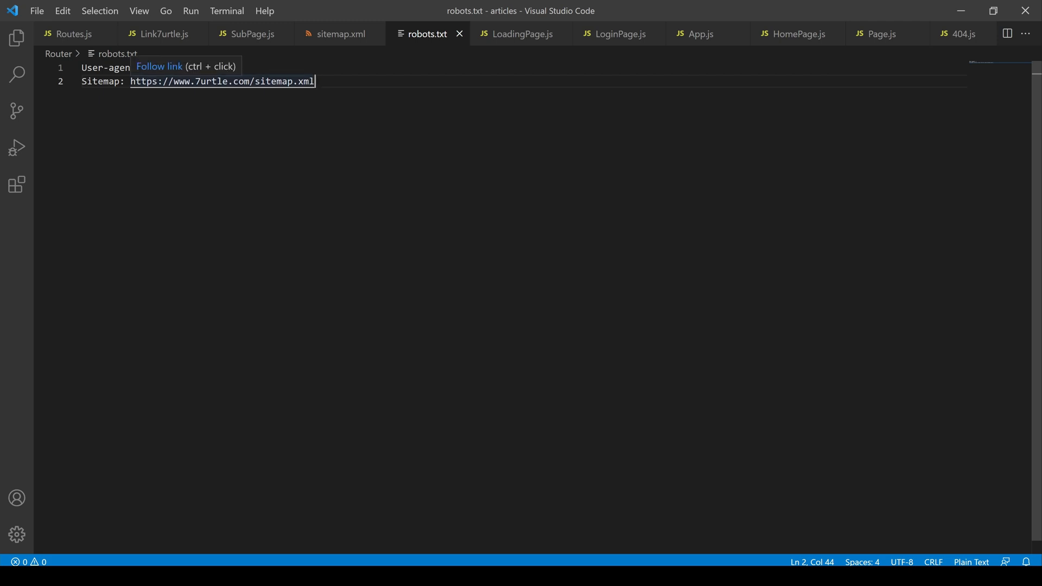